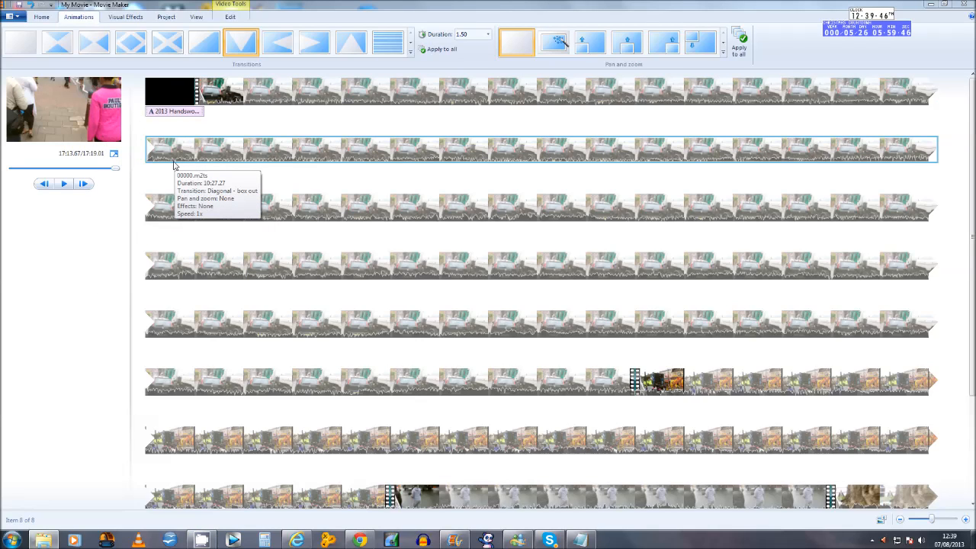
pyautogui.moveTo(160, 178)
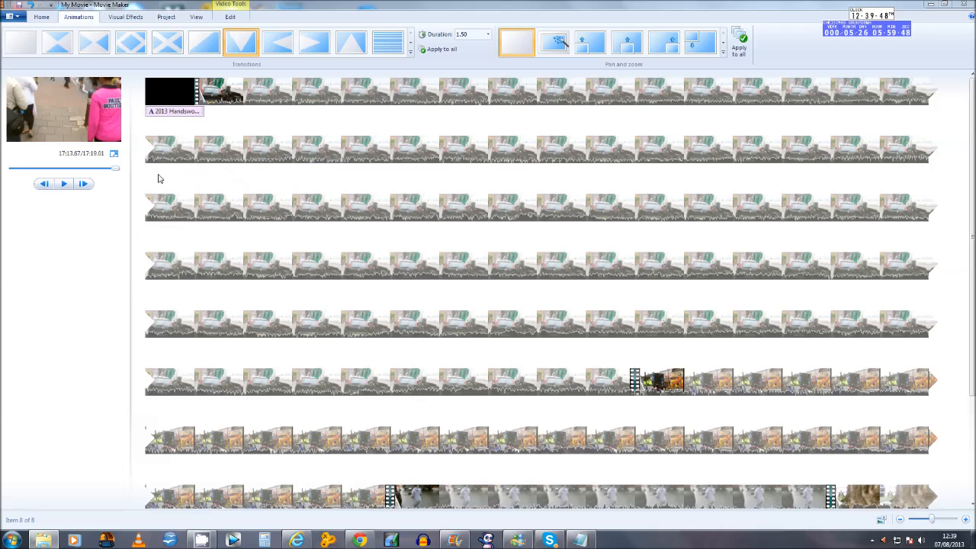
pyautogui.moveTo(224, 185)
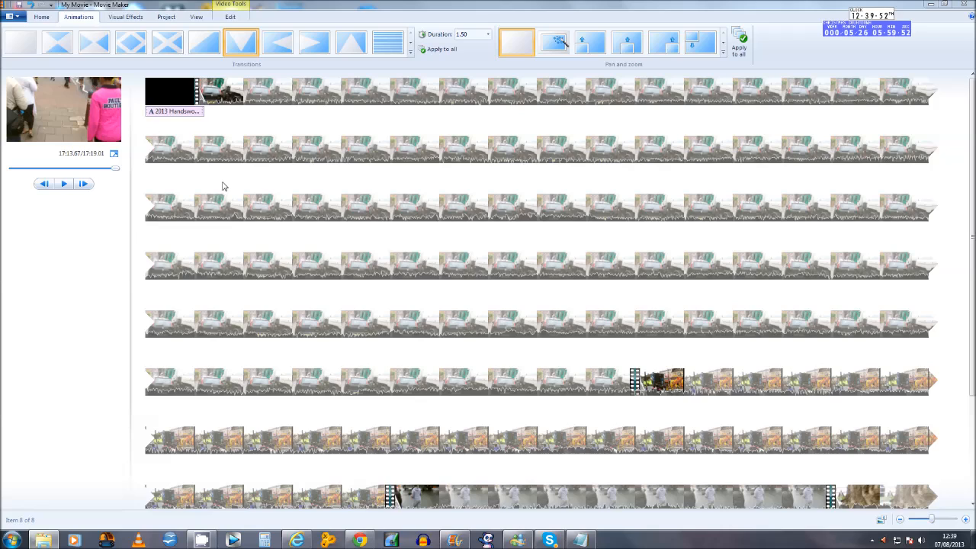
pyautogui.moveTo(243, 240)
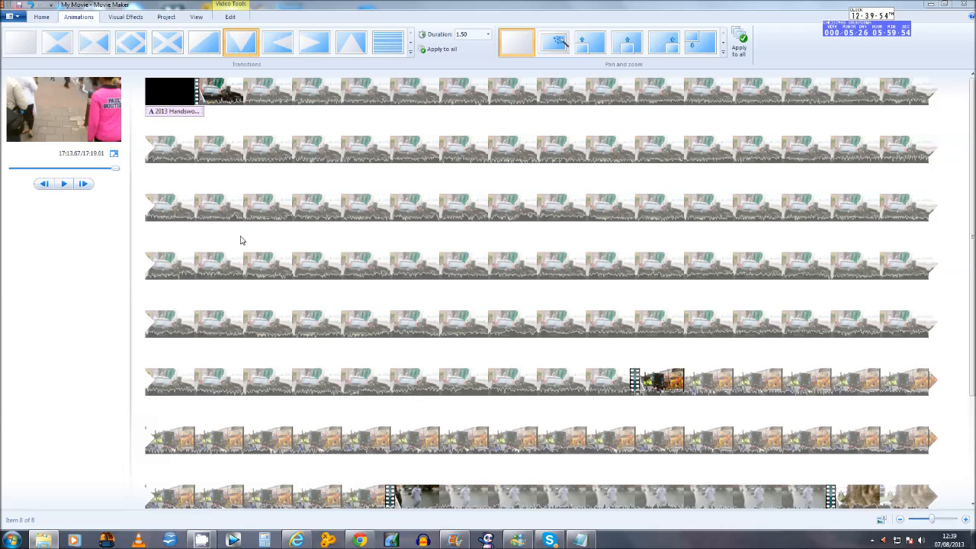
pyautogui.moveTo(242, 231)
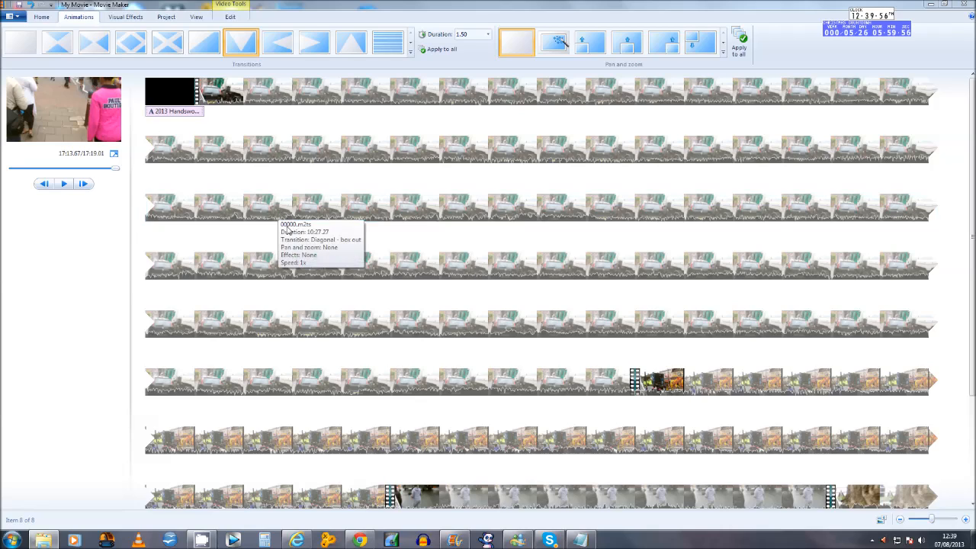
# Step: Open the File menu to show the Save movie presets, including Burn a DVD
pyautogui.click(259, 324)
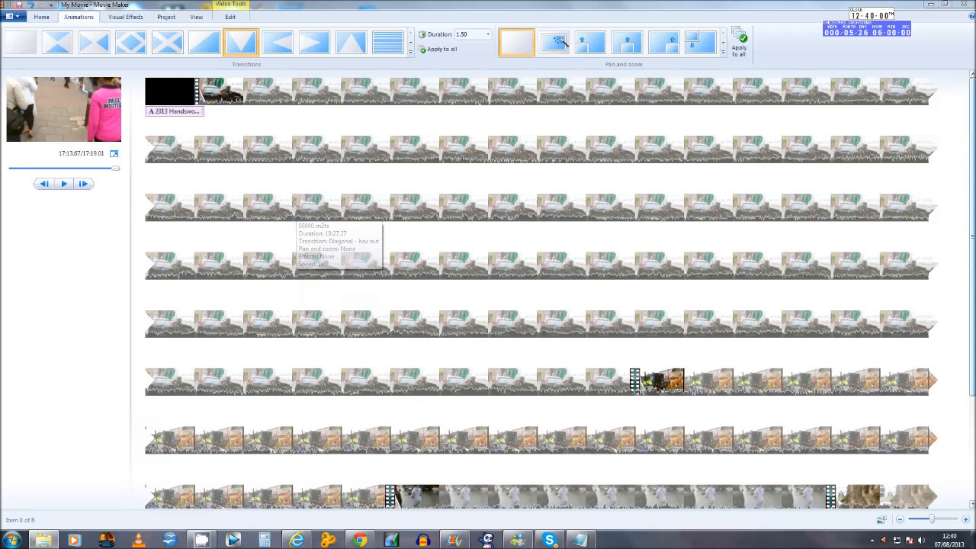
pyautogui.scroll(-3)
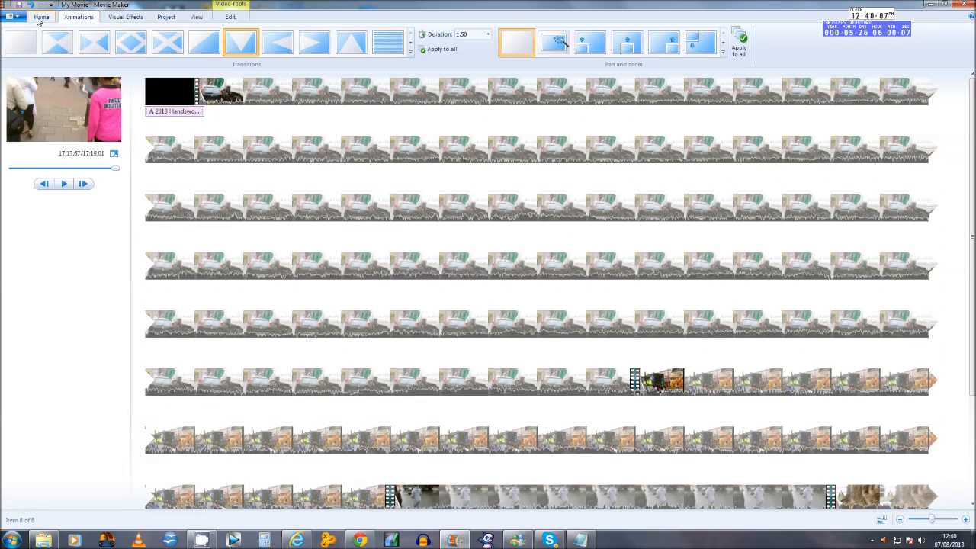
pyautogui.click(12, 15)
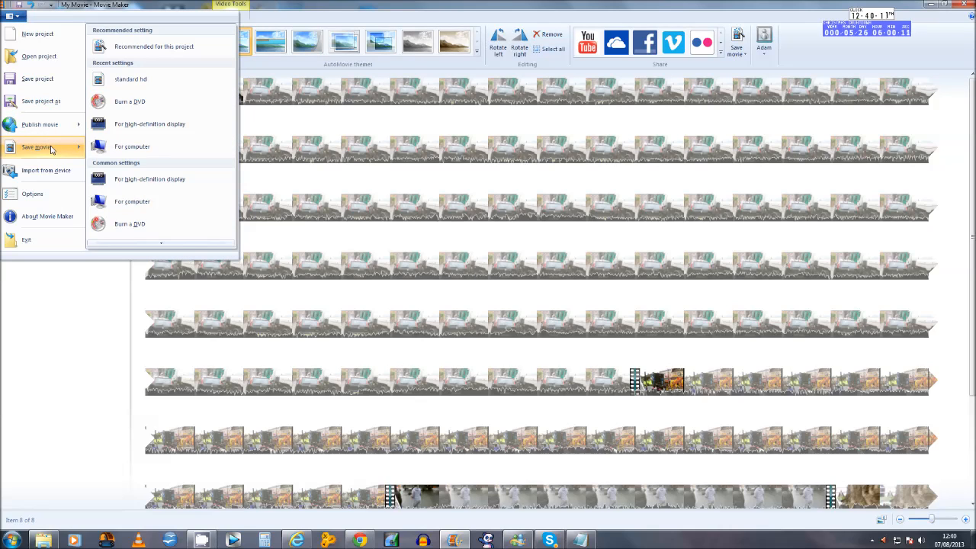
pyautogui.moveTo(133, 107)
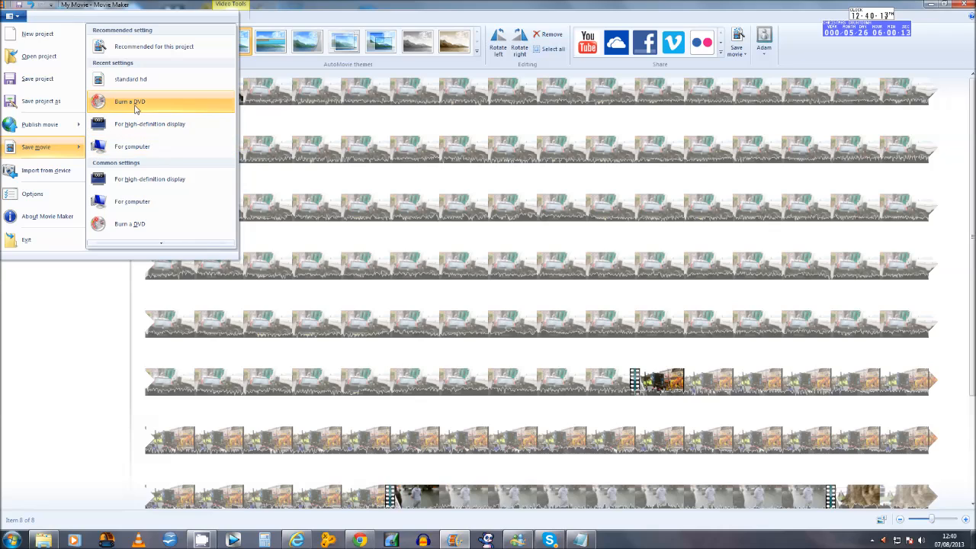
pyautogui.moveTo(130, 102)
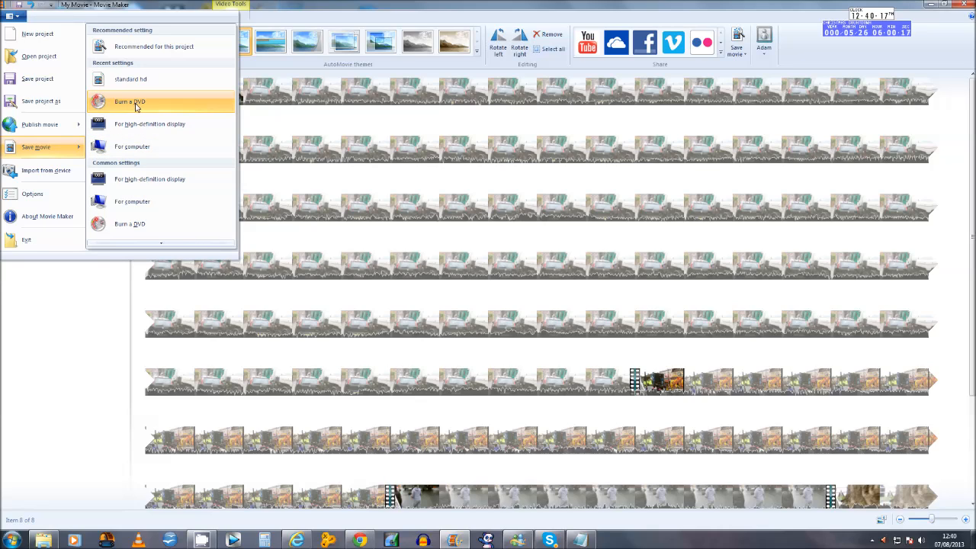
pyautogui.moveTo(131, 109)
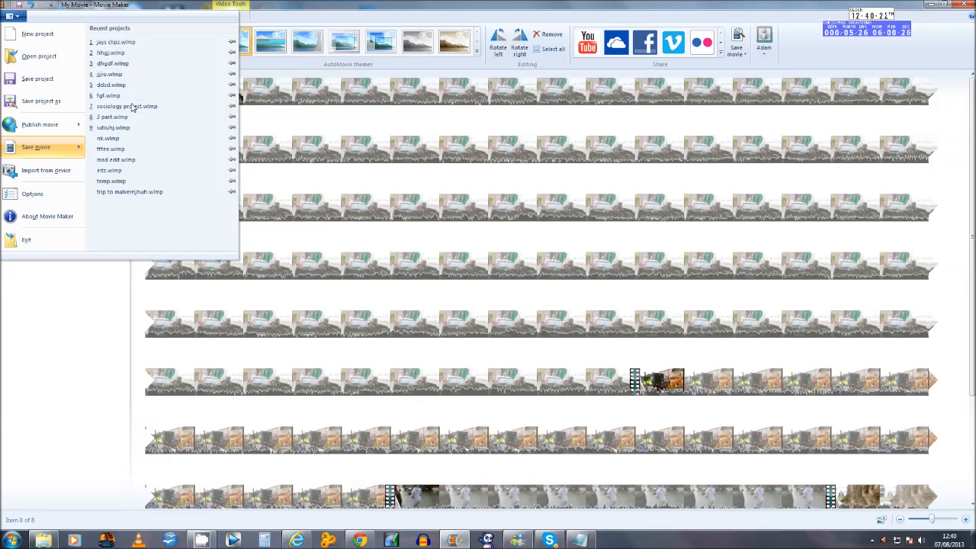
# Step: Save the movie with the Burn a DVD setting as 'carnival'
pyautogui.click(36, 146)
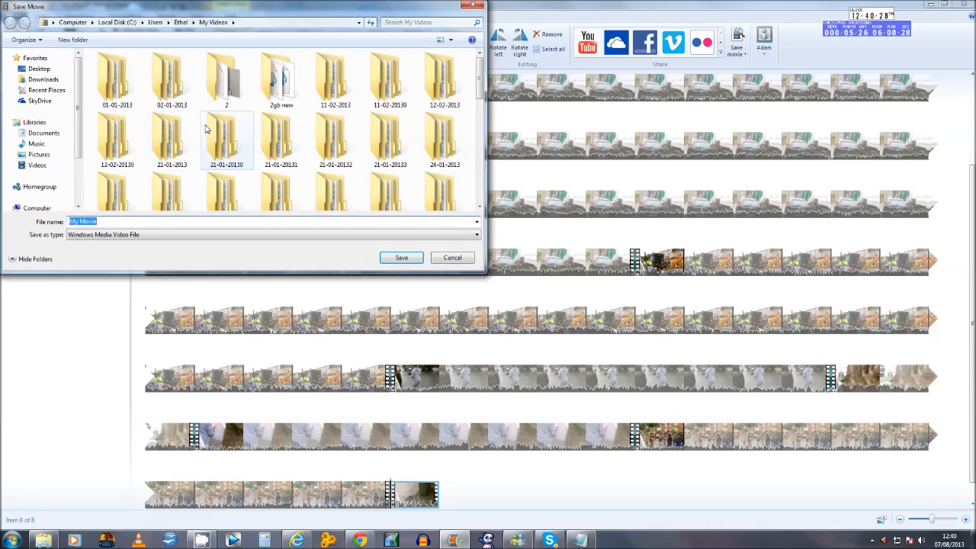
pyautogui.moveTo(227, 142)
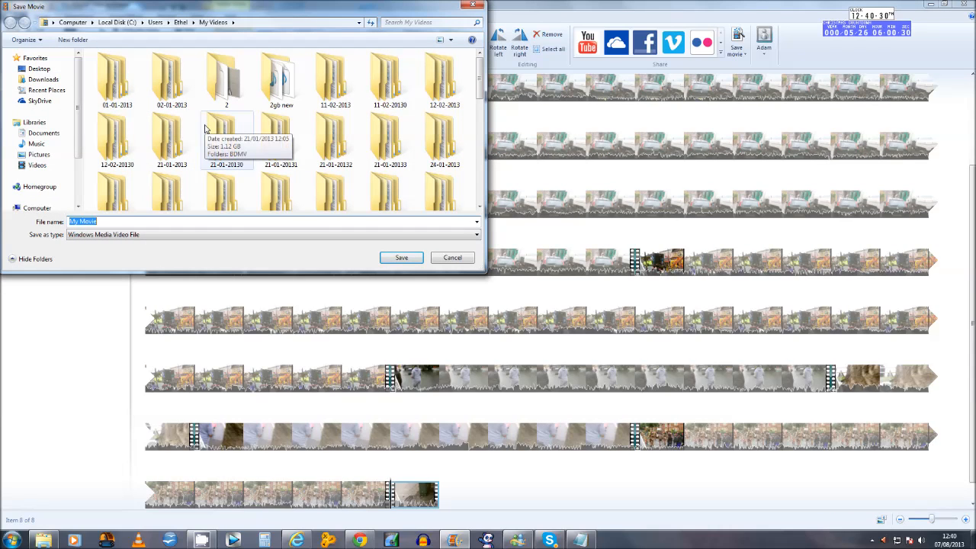
pyautogui.write('carnival')
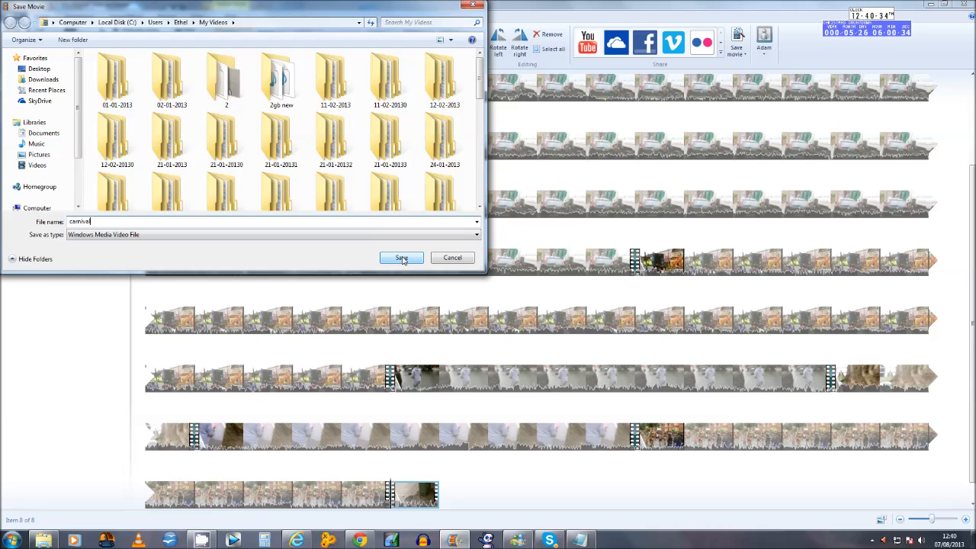
pyautogui.click(401, 257)
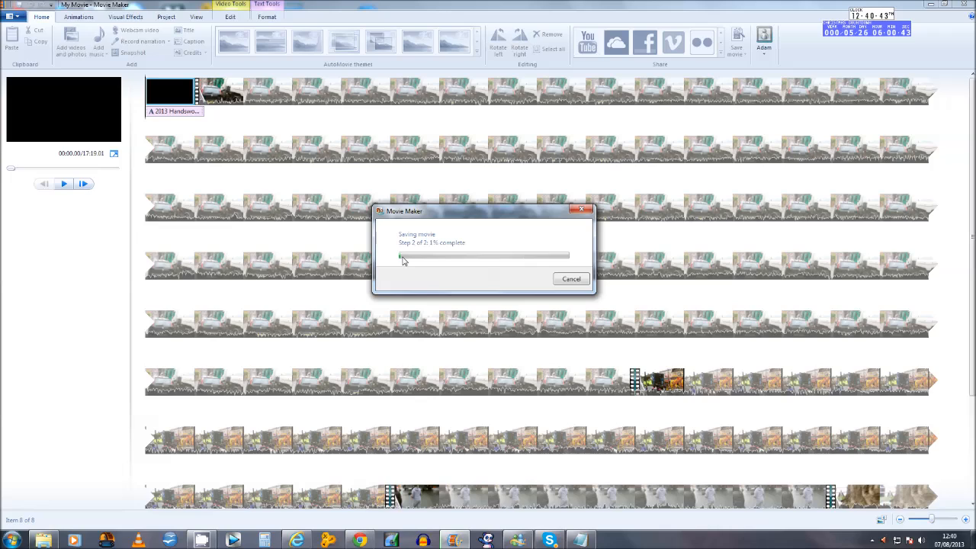
pyautogui.moveTo(413, 263)
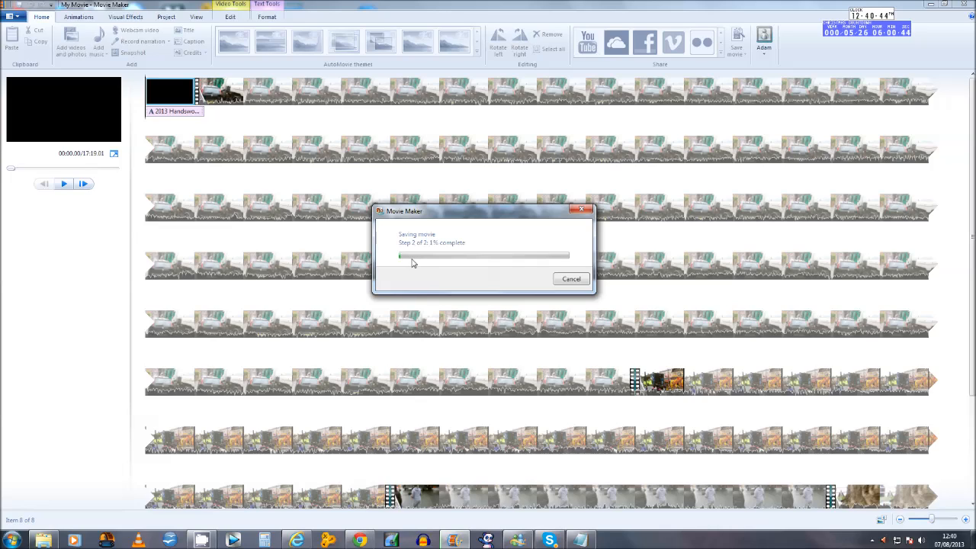
pyautogui.moveTo(435, 265)
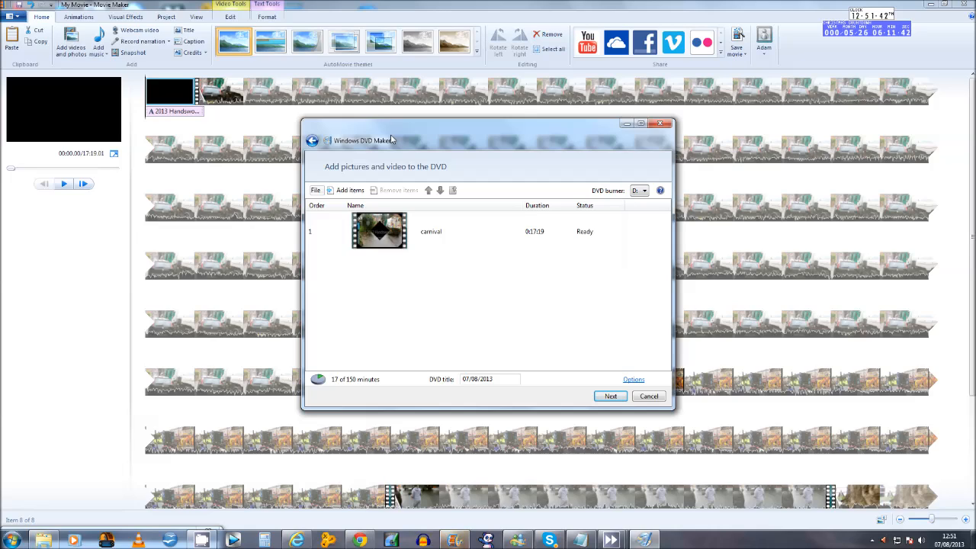
pyautogui.moveTo(395, 313)
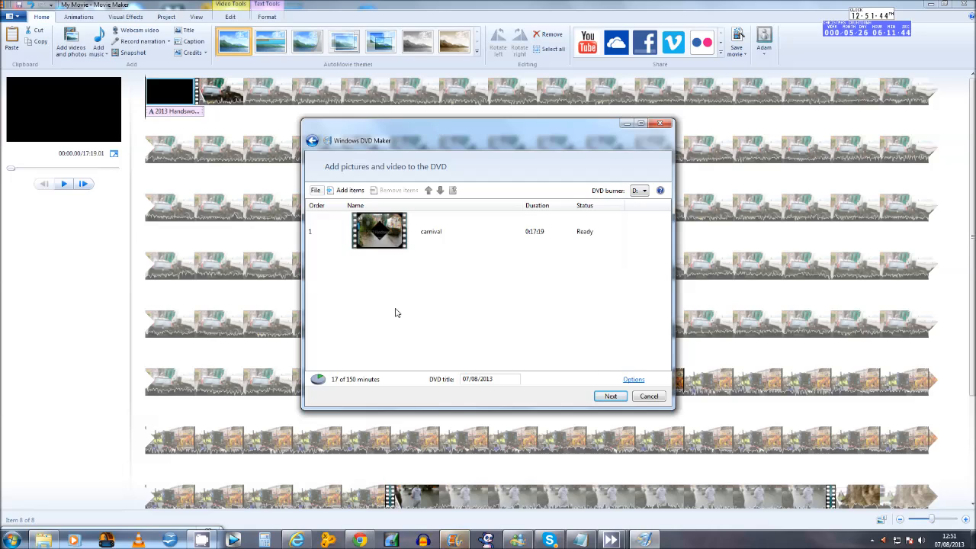
pyautogui.moveTo(391, 264)
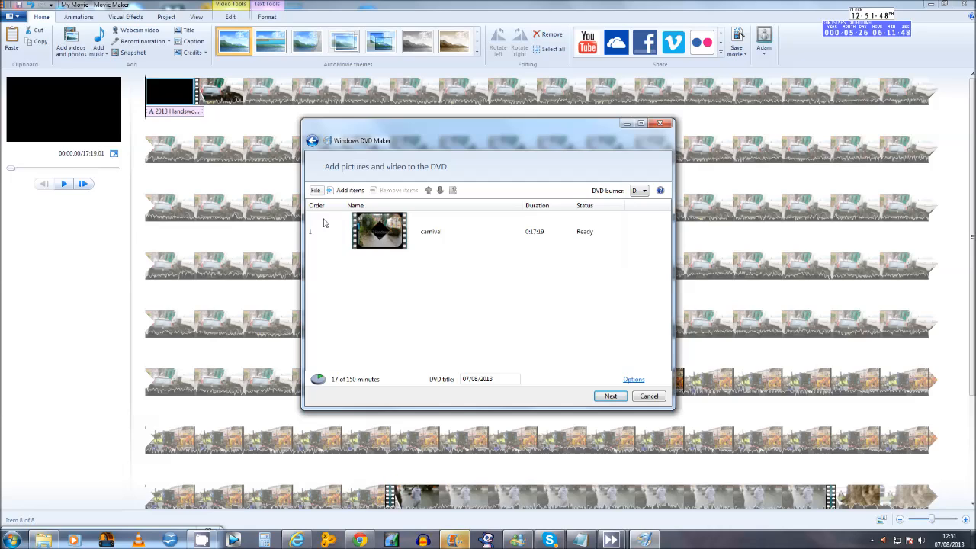
pyautogui.moveTo(534, 244)
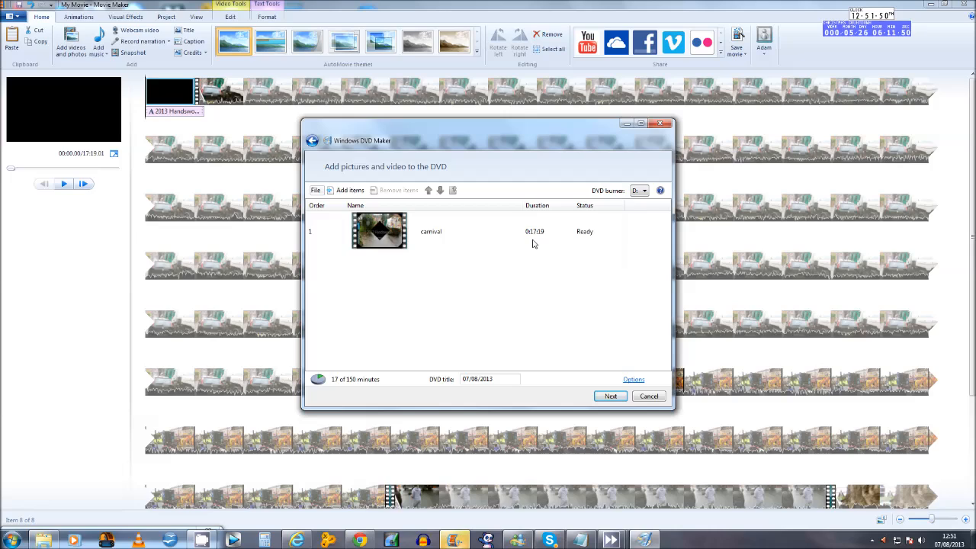
pyautogui.moveTo(591, 257)
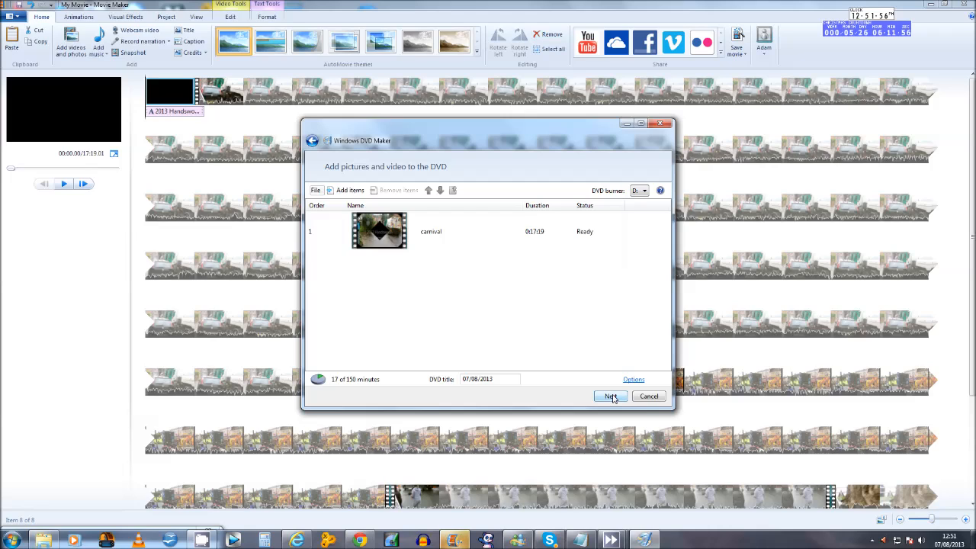
# Step: Advance past the carnival video list to the Ready to burn DVD page
pyautogui.click(610, 396)
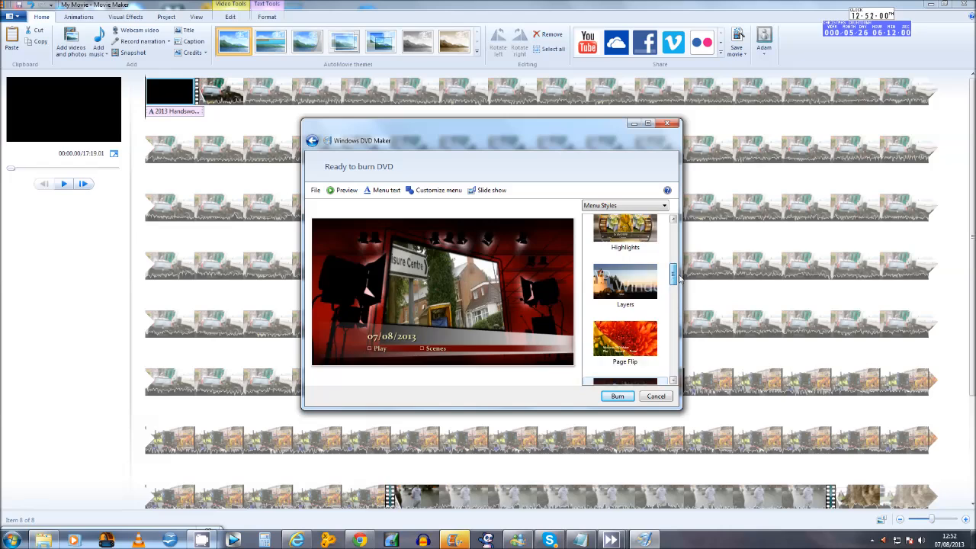
# Step: Preview Photographs and Push, choose the Performance menu style, and burn the DVD
pyautogui.scroll(-3)
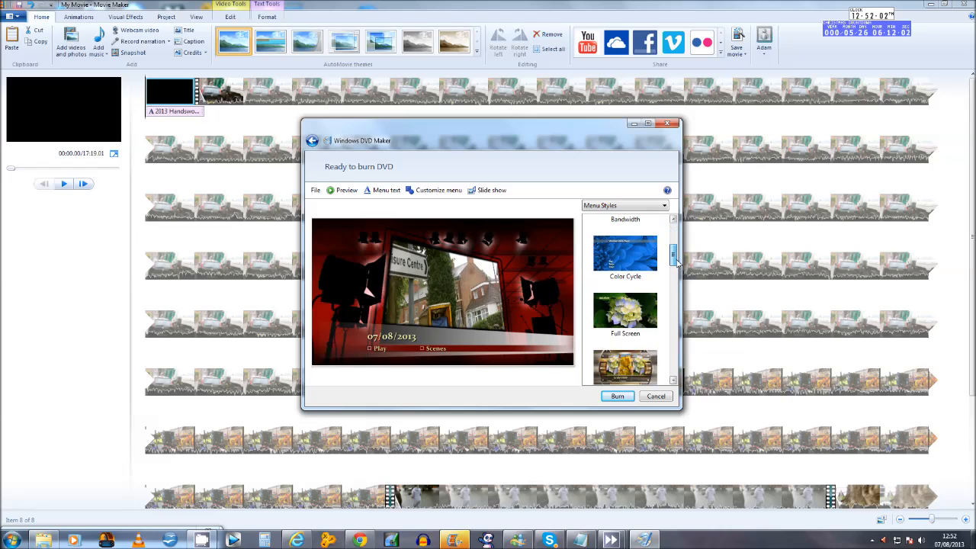
pyautogui.scroll(-3)
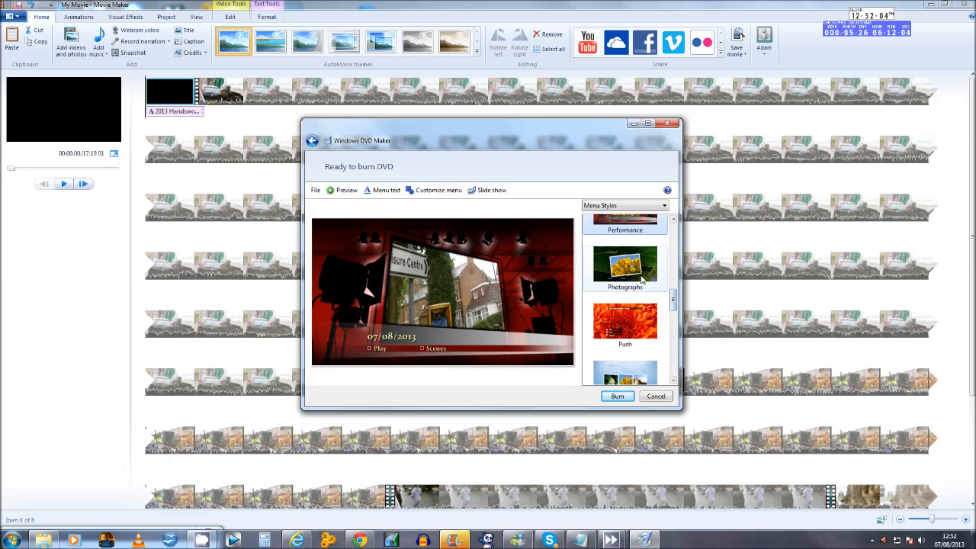
pyautogui.click(625, 267)
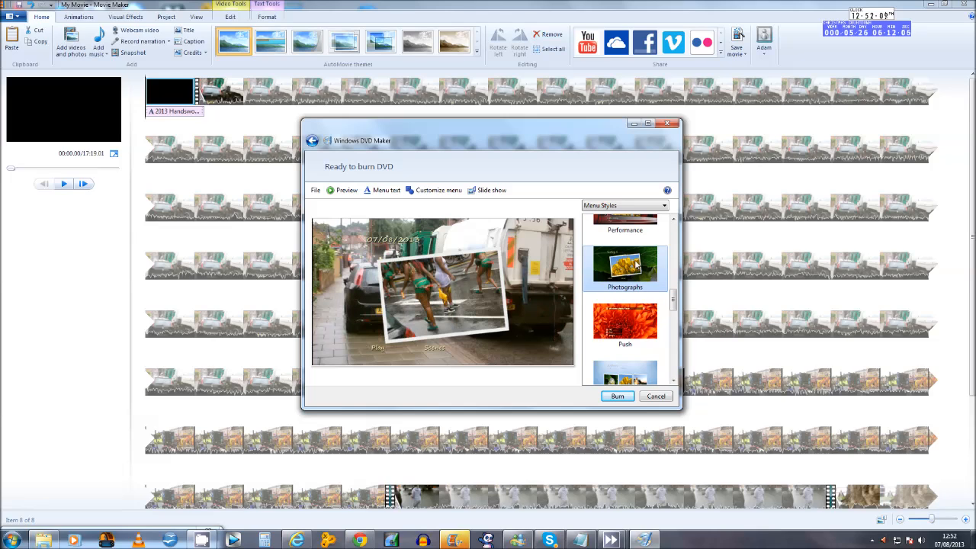
pyautogui.click(625, 323)
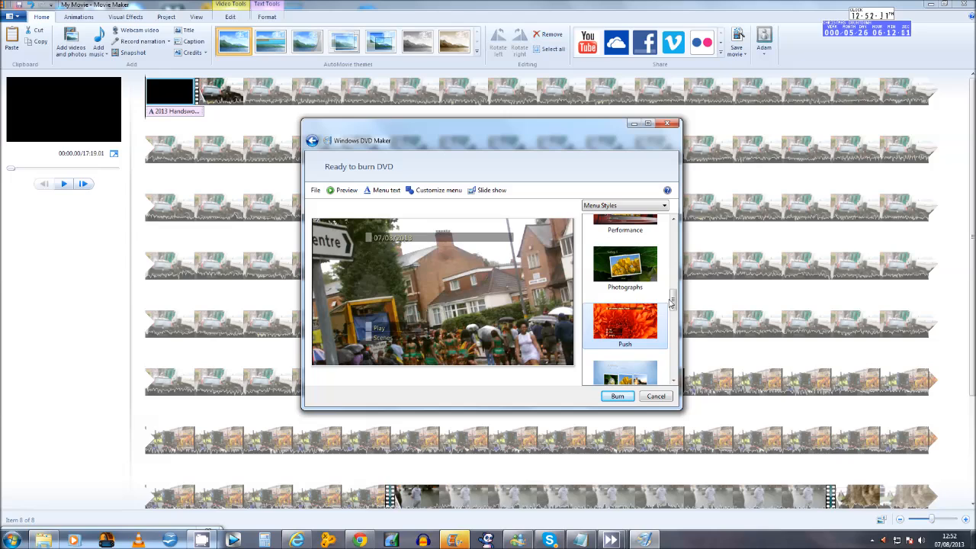
pyautogui.scroll(-3)
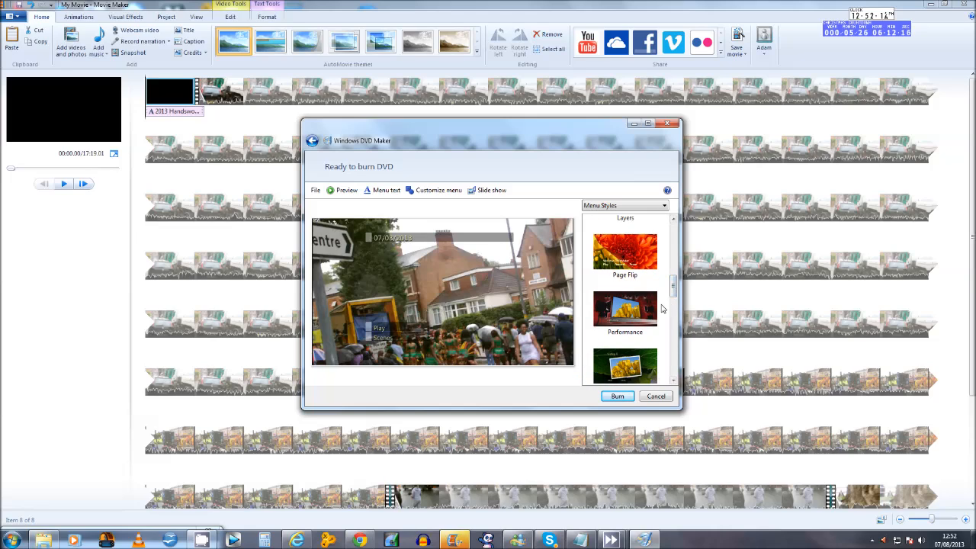
pyautogui.click(625, 309)
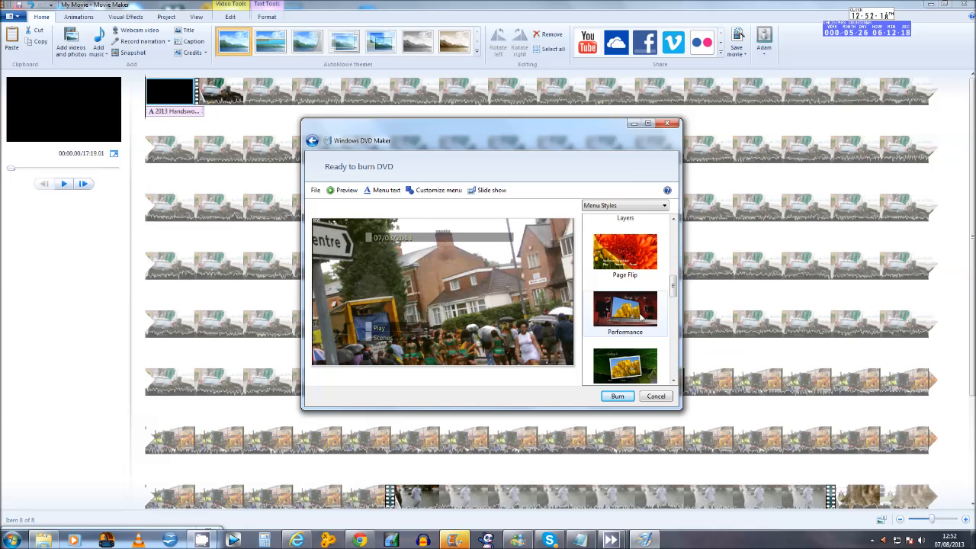
pyautogui.click(625, 309)
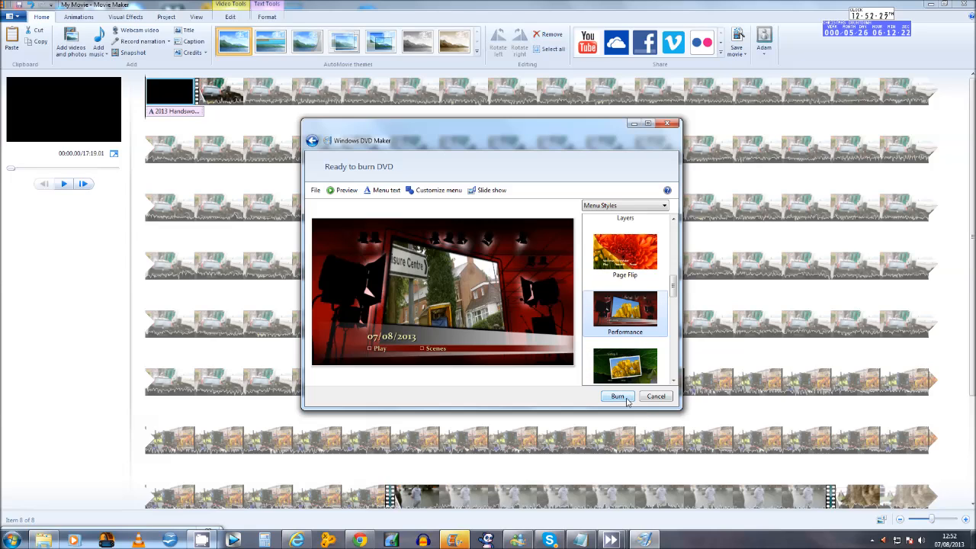
pyautogui.click(617, 395)
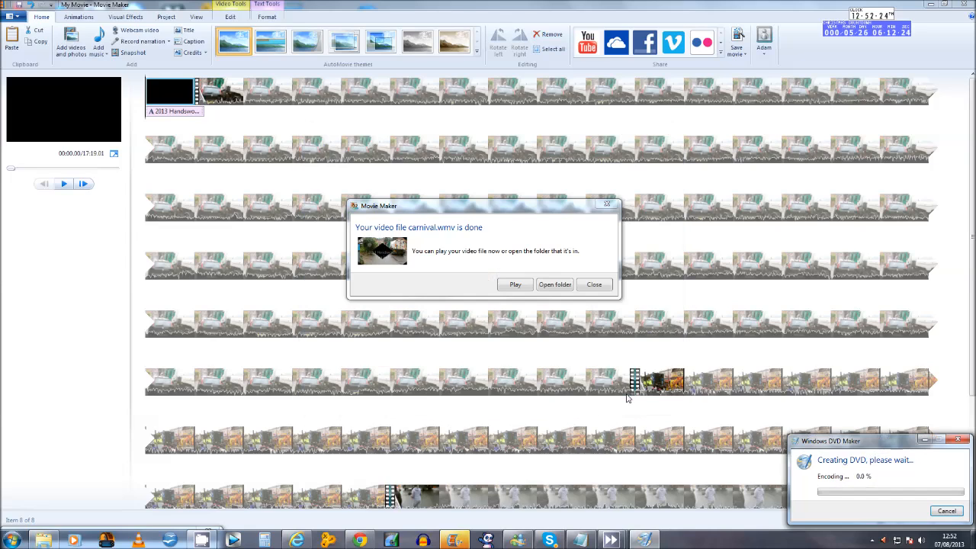
pyautogui.moveTo(644, 382)
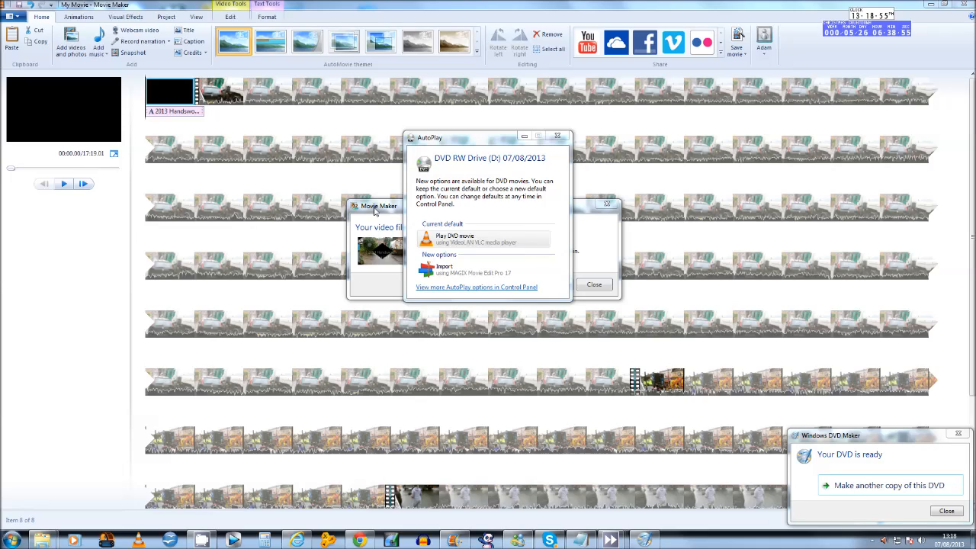
pyautogui.moveTo(484, 239)
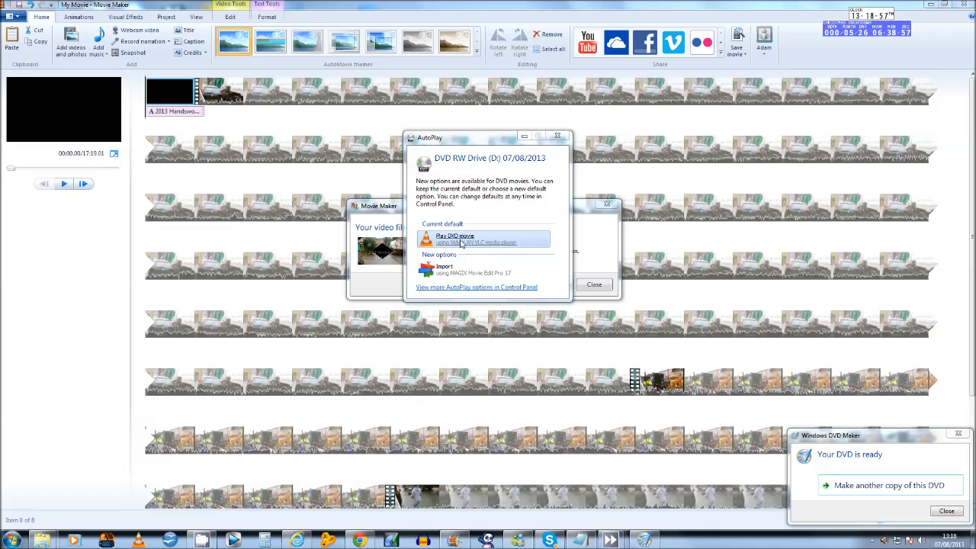
# Step: Play the finished DVD movie using VLC media player from AutoPlay
pyautogui.click(455, 239)
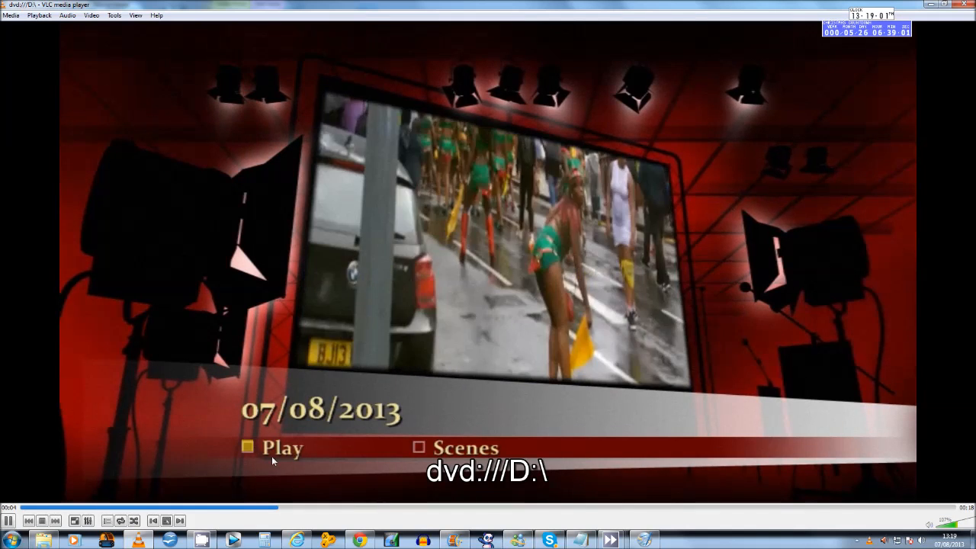